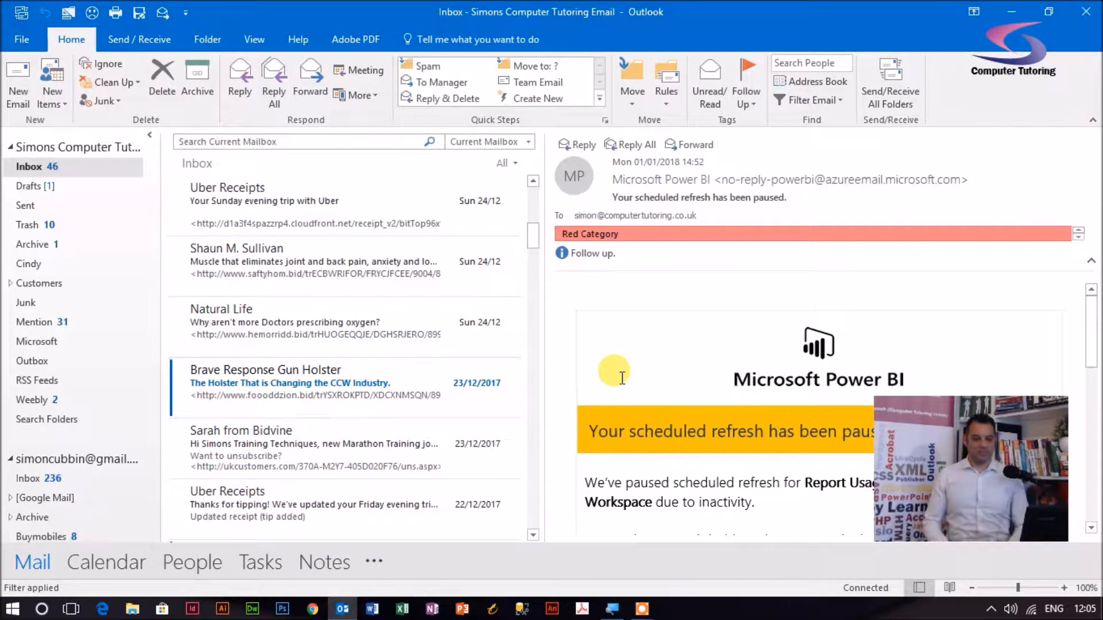
mouse_move(415, 133)
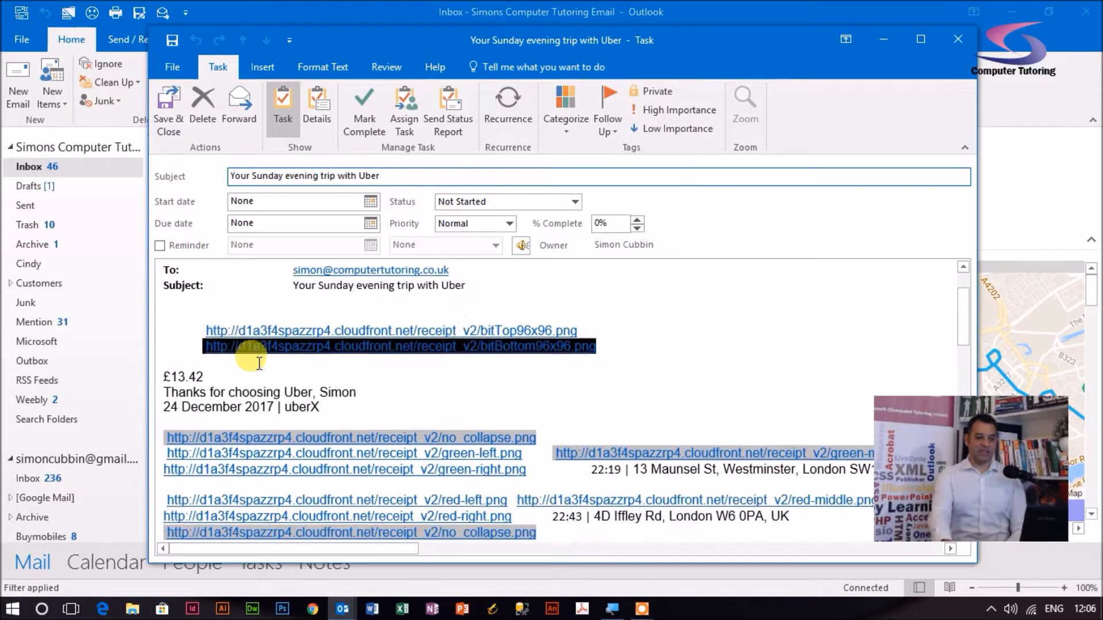
scroll("down", 3)
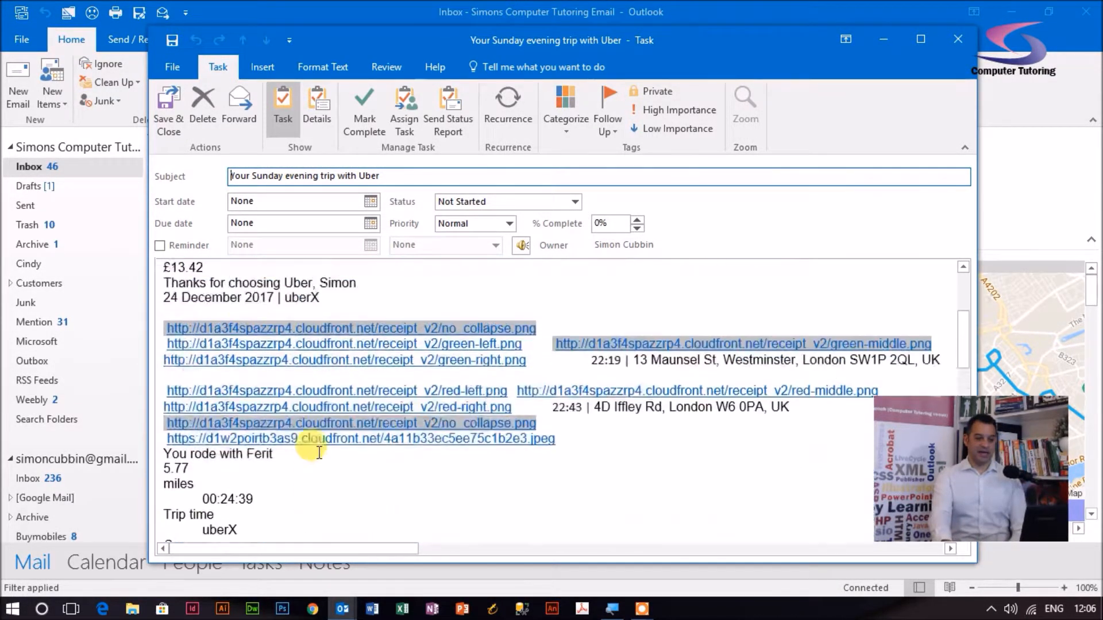
scroll("up", 3)
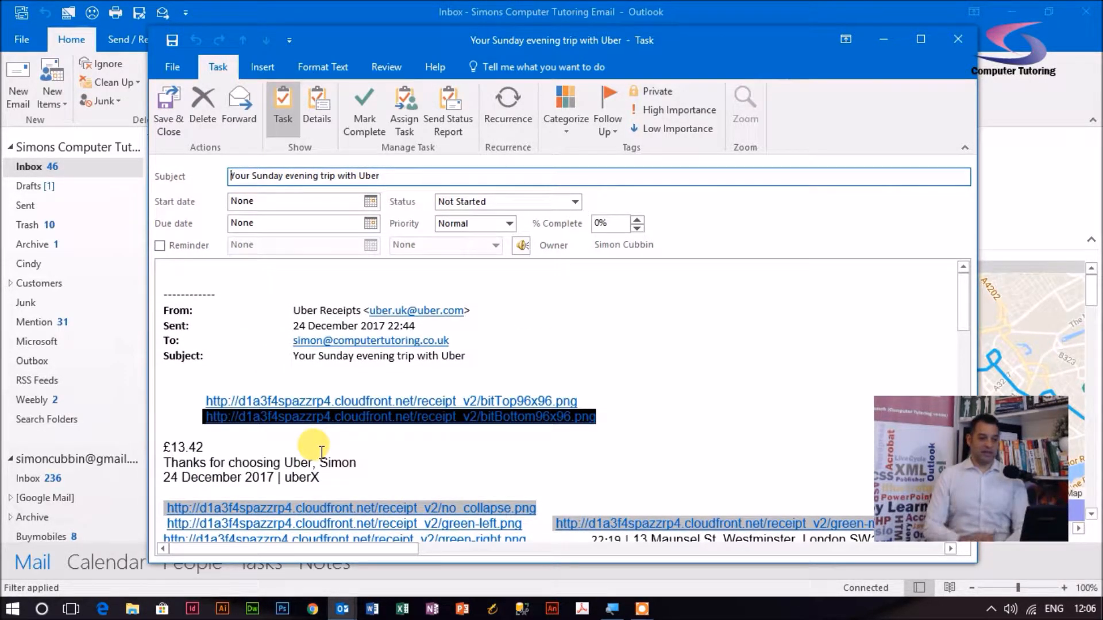
mouse_move(403, 109)
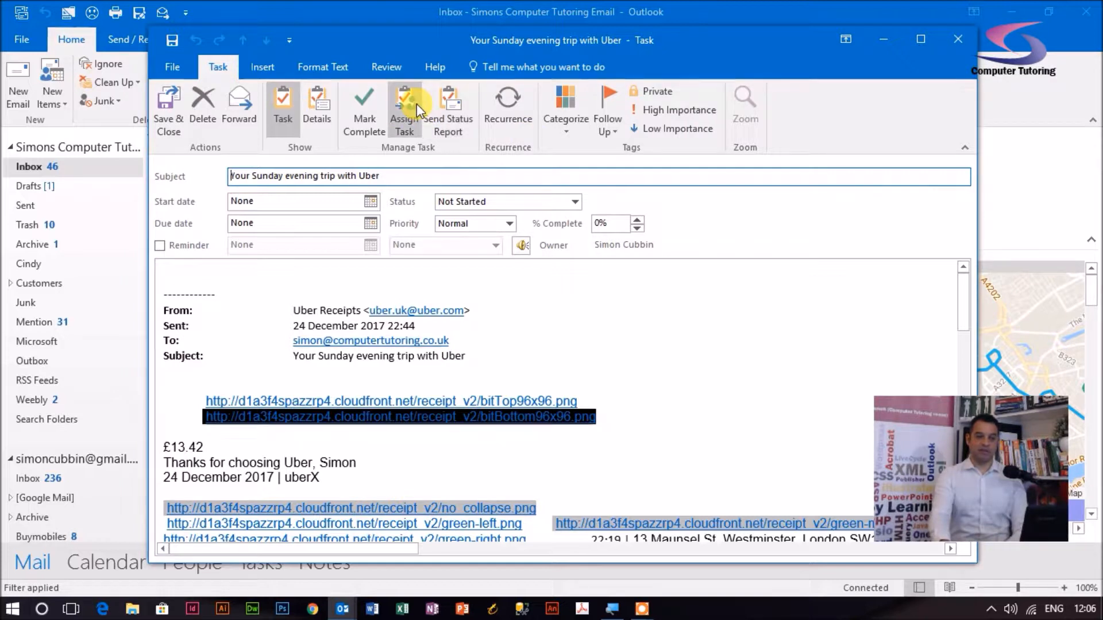